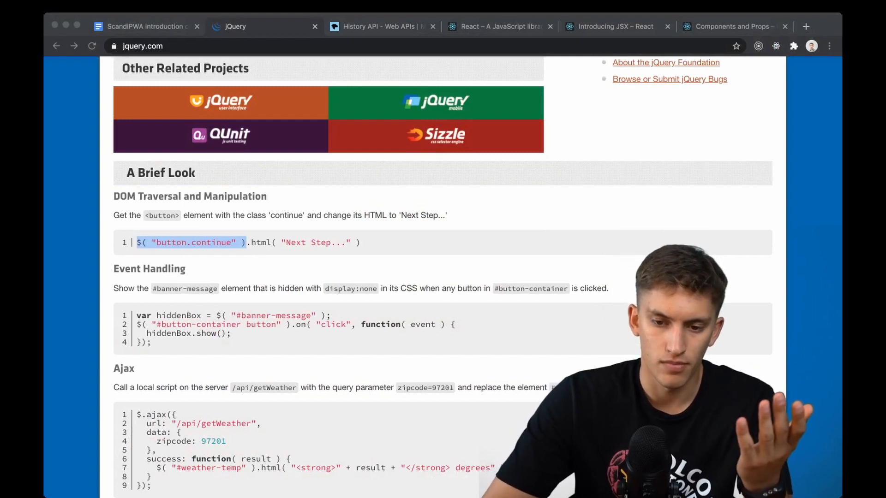
Browse the jQuery page and History API docs, then switch to the React home page tab
{"action": "scroll", "scroll_direction": "up", "scroll_amount": 3}
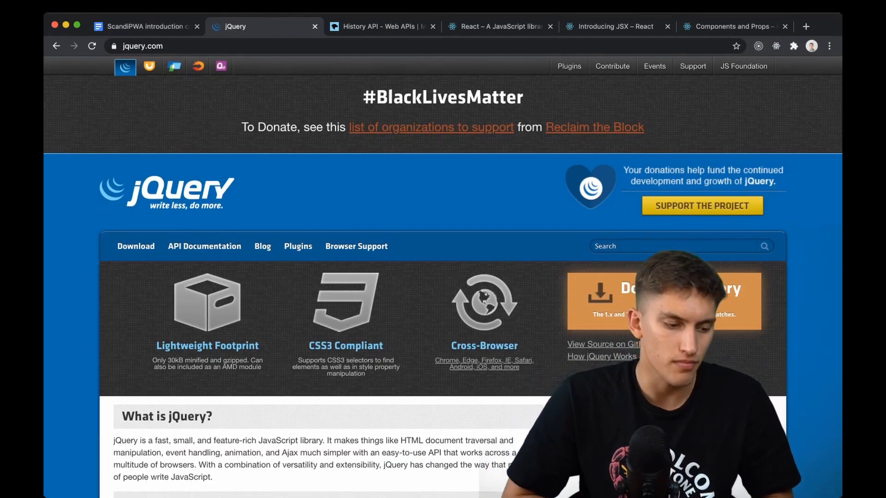
{"action": "scroll", "scroll_direction": "down", "scroll_amount": 3}
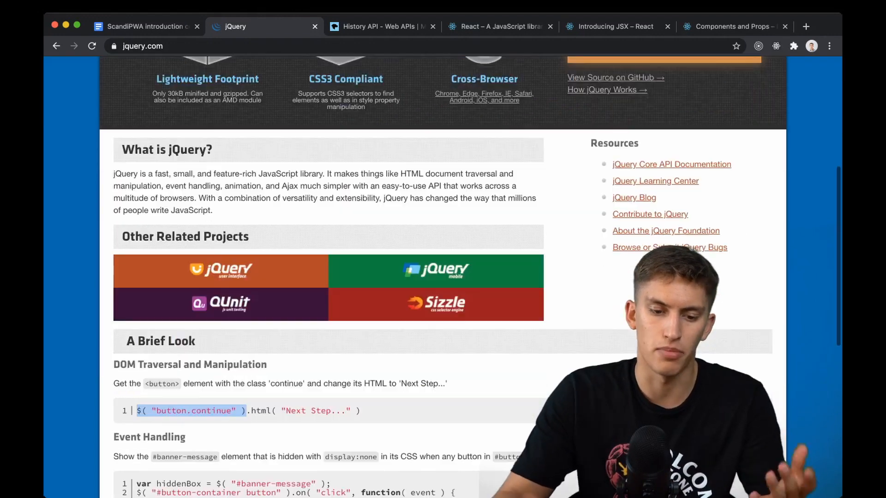
{"action": "scroll", "scroll_direction": "down", "scroll_amount": 3}
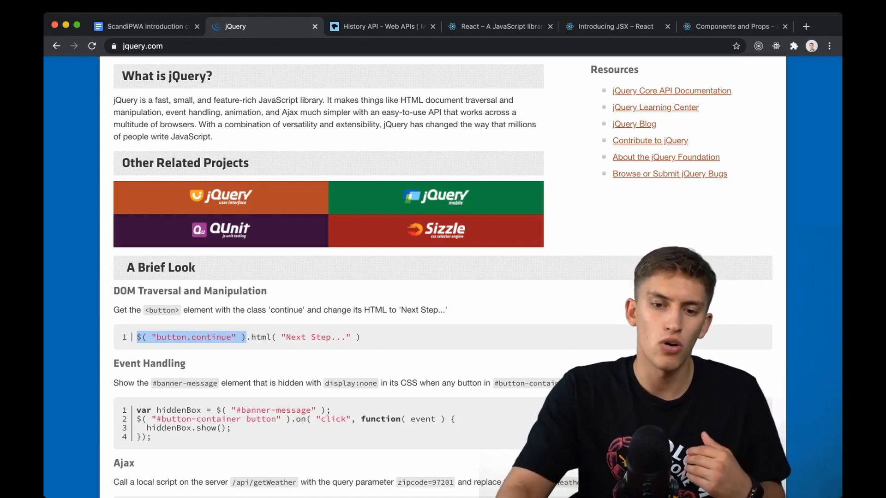
{"action": "left_click", "coordinate": [376, 26]}
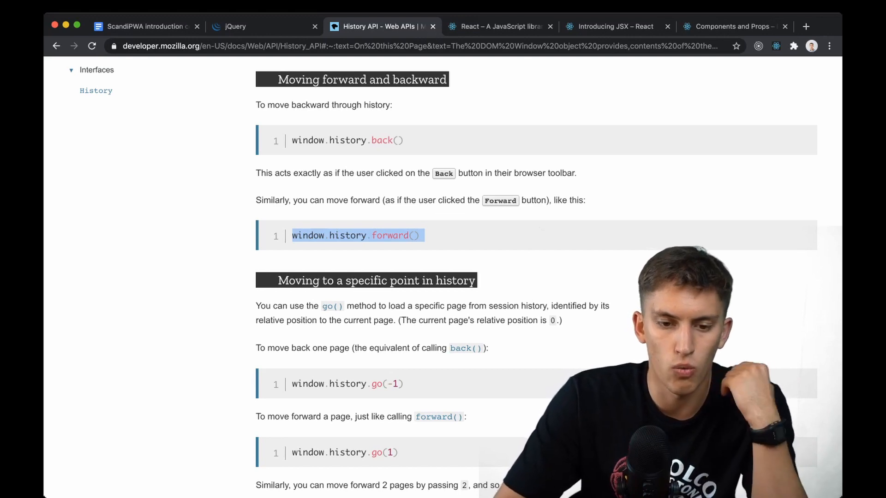
{"action": "left_click", "coordinate": [237, 25]}
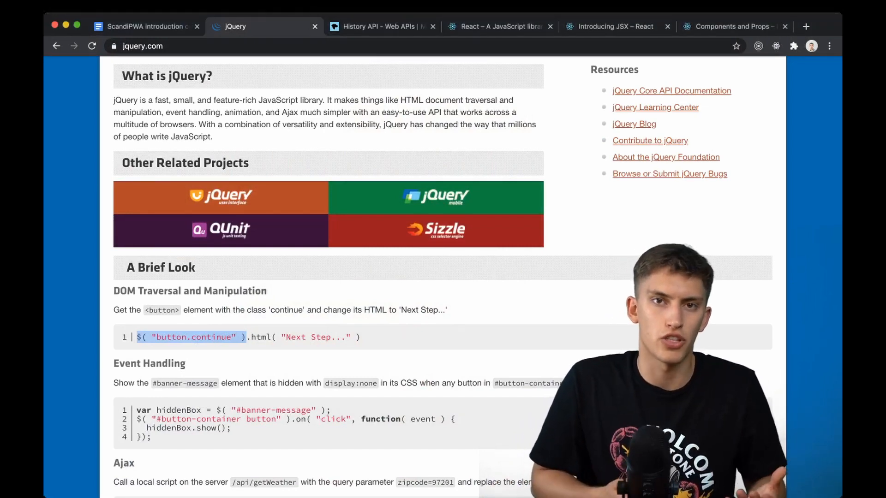
{"action": "left_click", "coordinate": [499, 25]}
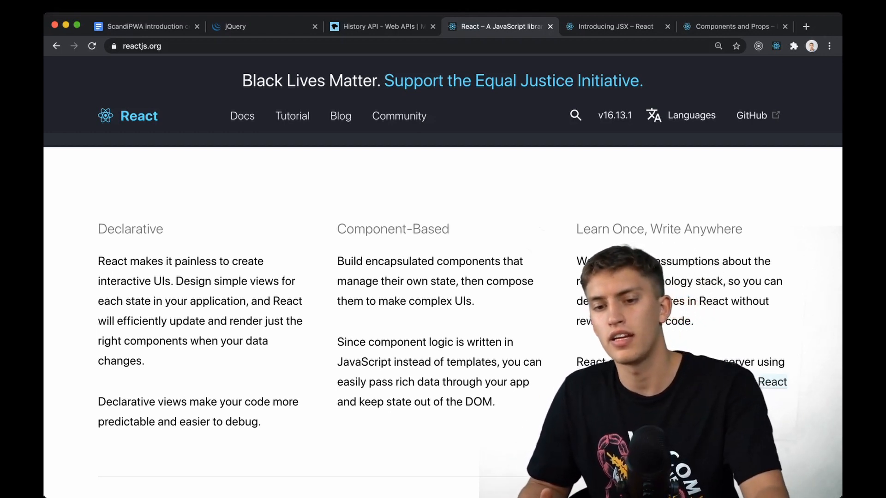
Read Introducing JSX, highlighting its example line and reaching Embedding Expressions, then open Components and Props
{"action": "left_click", "coordinate": [615, 26]}
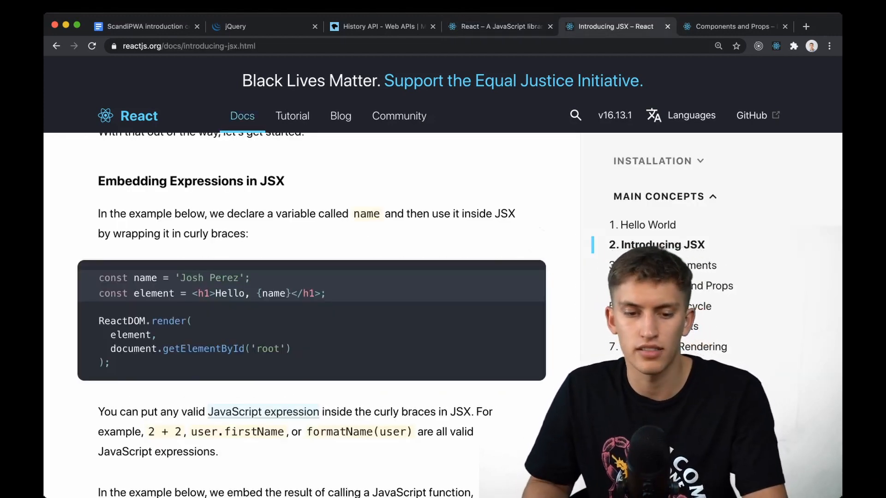
{"action": "scroll", "scroll_direction": "up", "scroll_amount": 3}
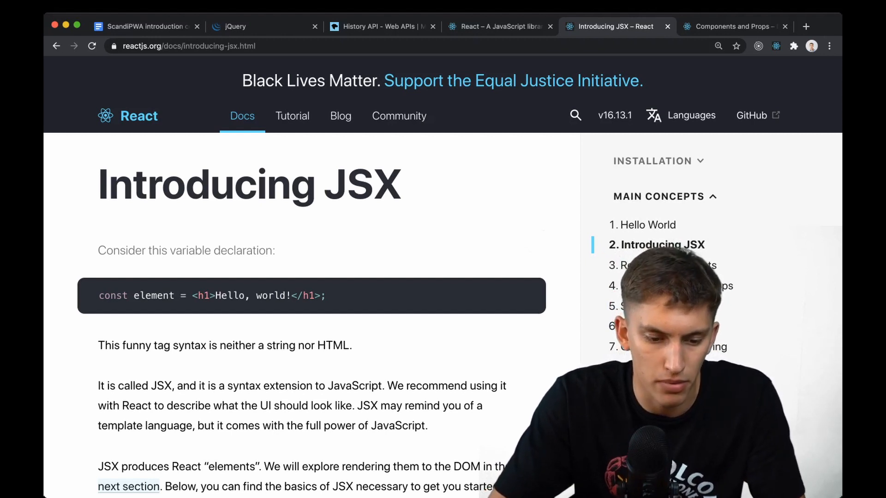
{"action": "triple_click", "coordinate": [211, 295]}
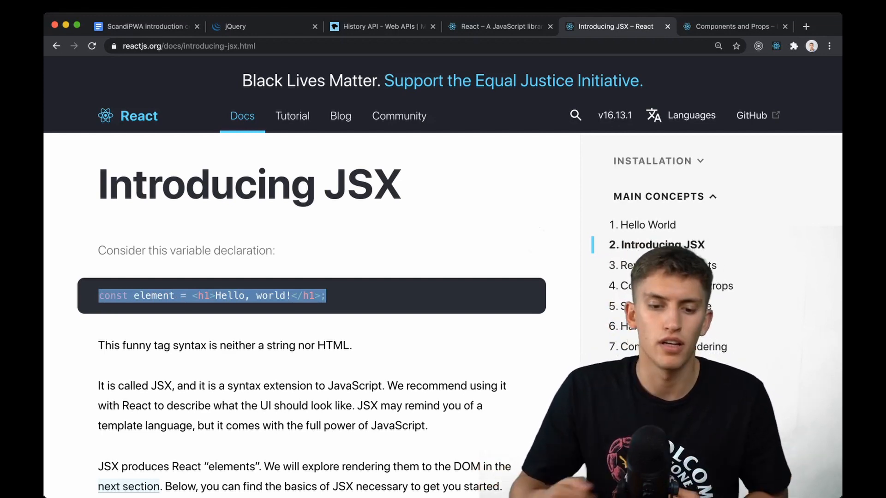
{"action": "scroll", "scroll_direction": "down", "scroll_amount": 3}
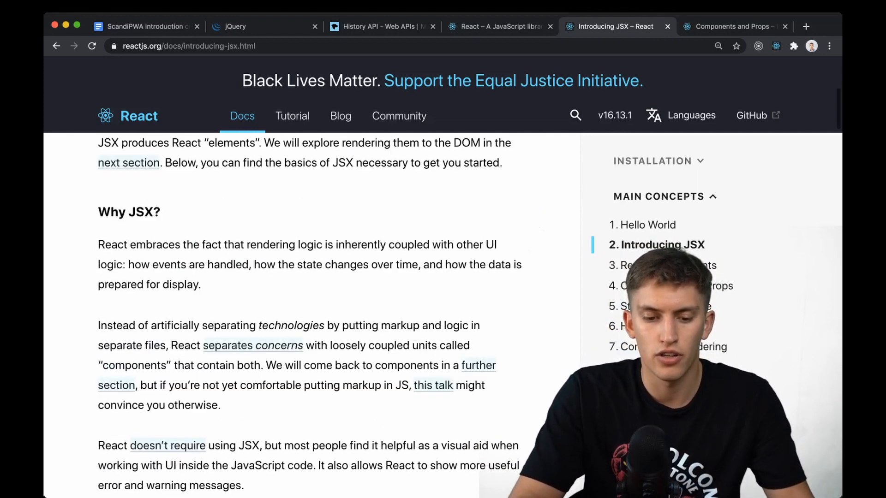
{"action": "scroll", "scroll_direction": "down", "scroll_amount": 3}
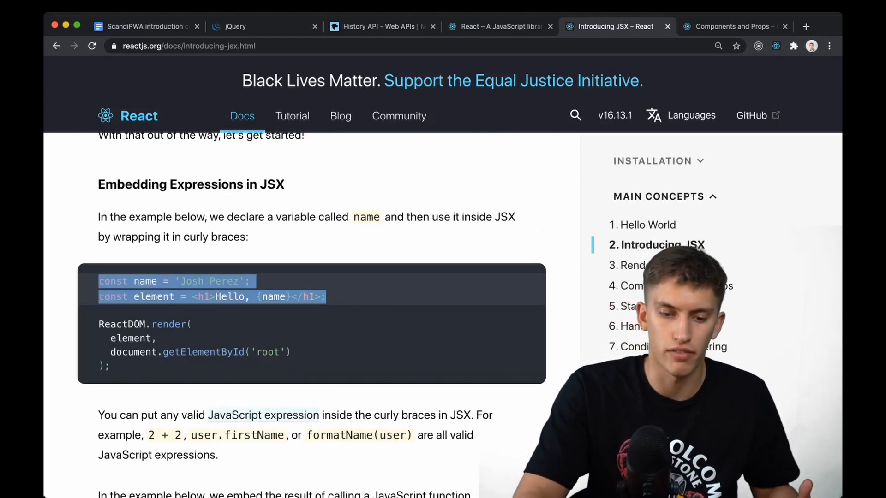
{"action": "double_click", "coordinate": [274, 296]}
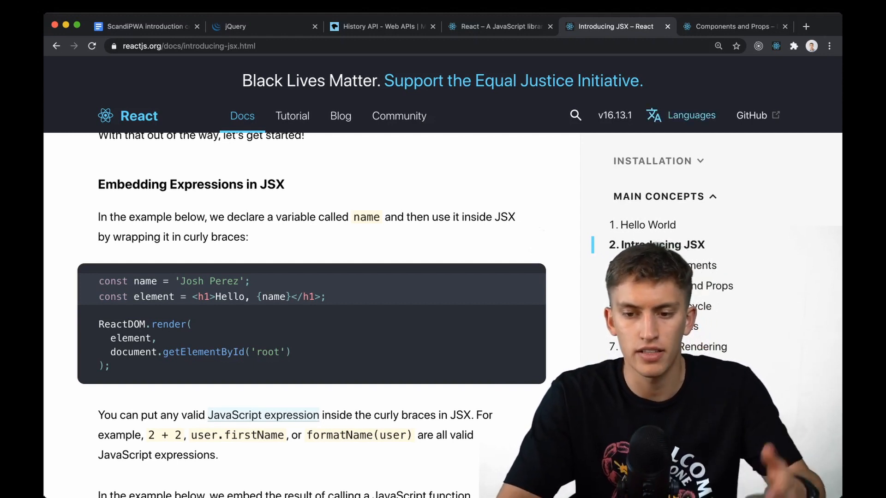
{"action": "left_click", "coordinate": [731, 25]}
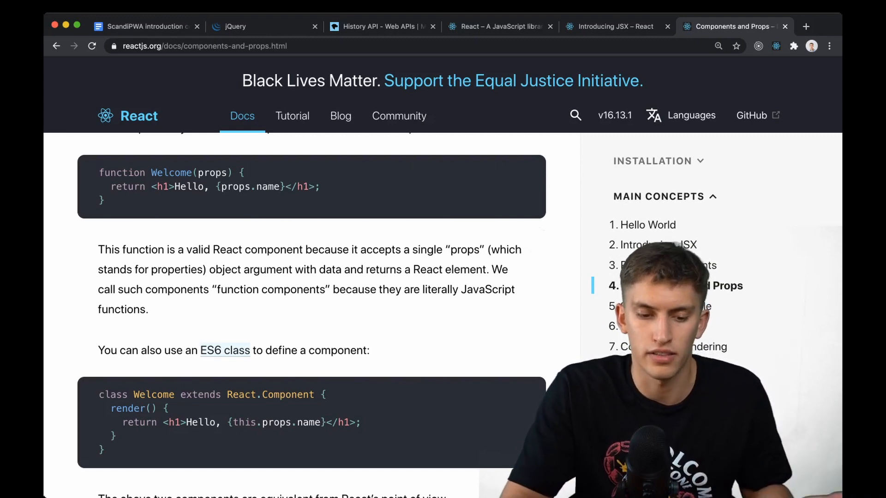
Scroll down through the Components and Props page
{"action": "scroll", "scroll_direction": "down", "scroll_amount": 3}
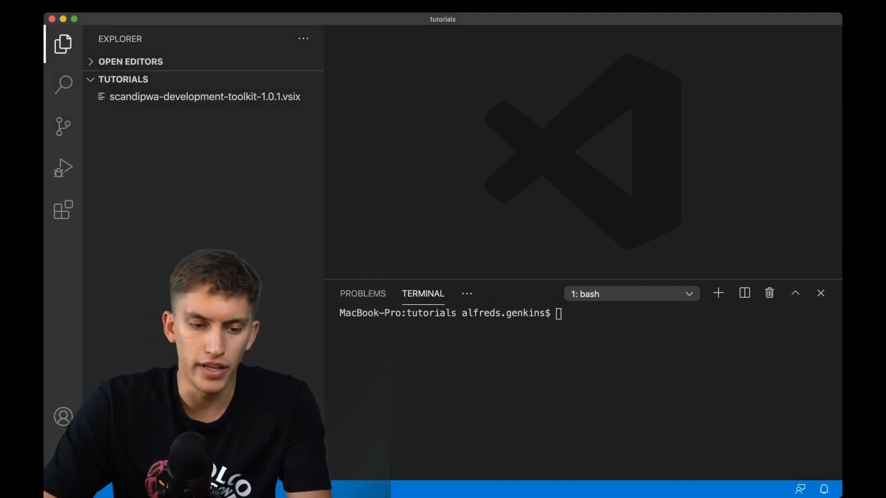
{"action": "left_click", "coordinate": [63, 209]}
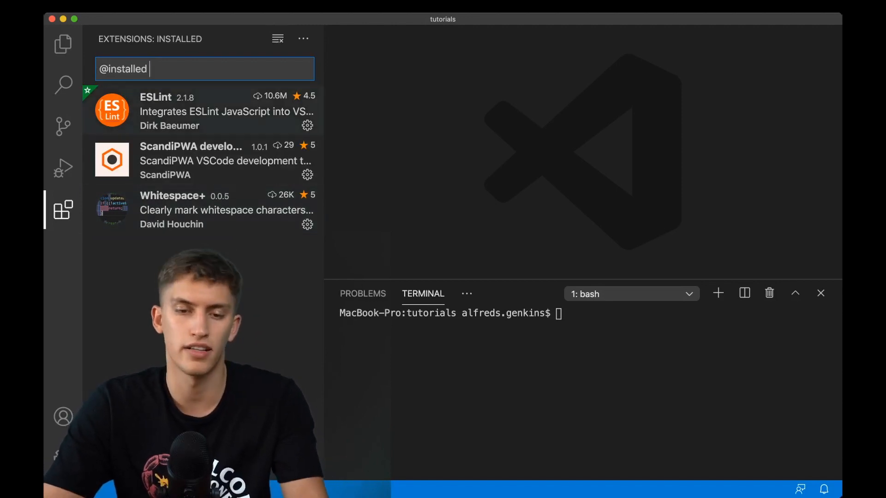
{"action": "left_click", "coordinate": [203, 110]}
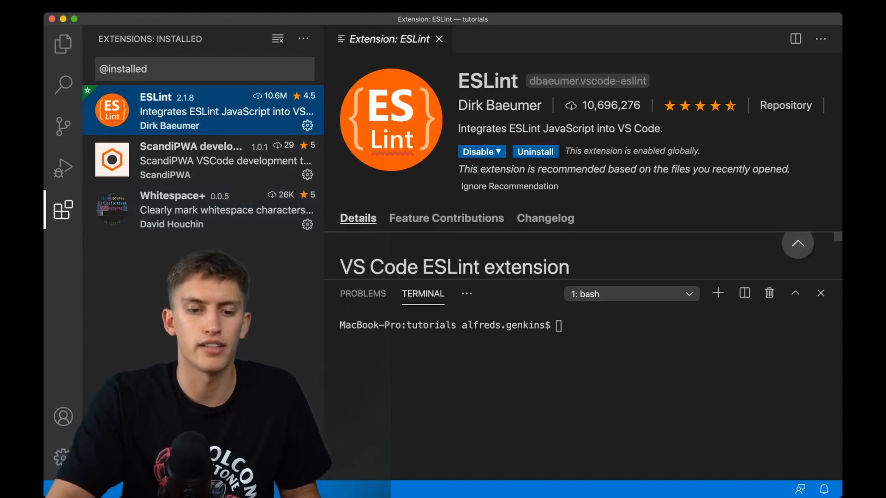
{"action": "left_click", "coordinate": [203, 160]}
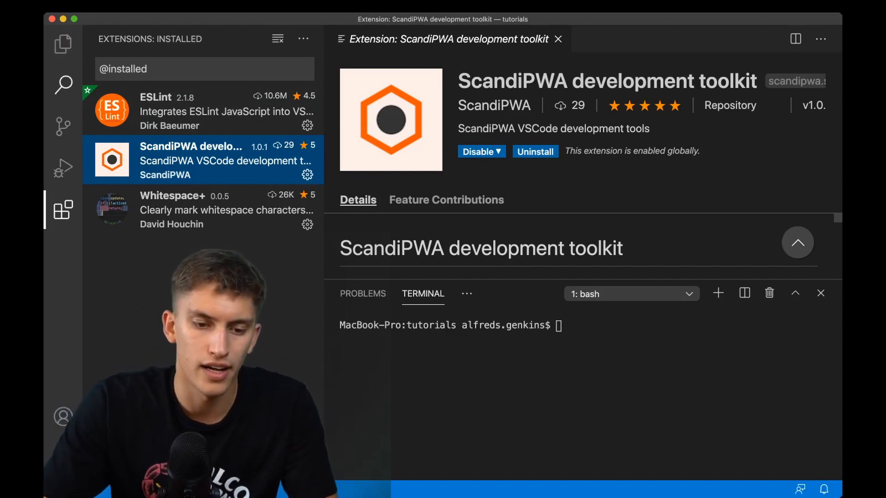
{"action": "left_click", "coordinate": [203, 68]}
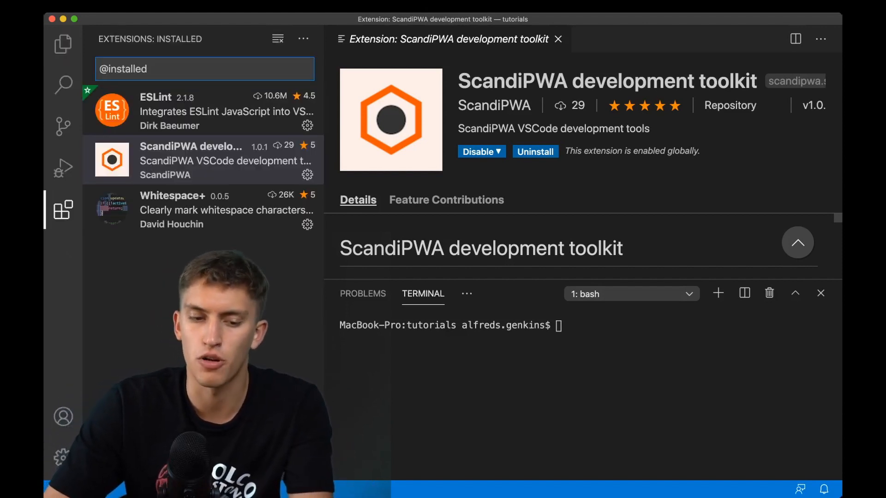
{"action": "left_click", "coordinate": [62, 44]}
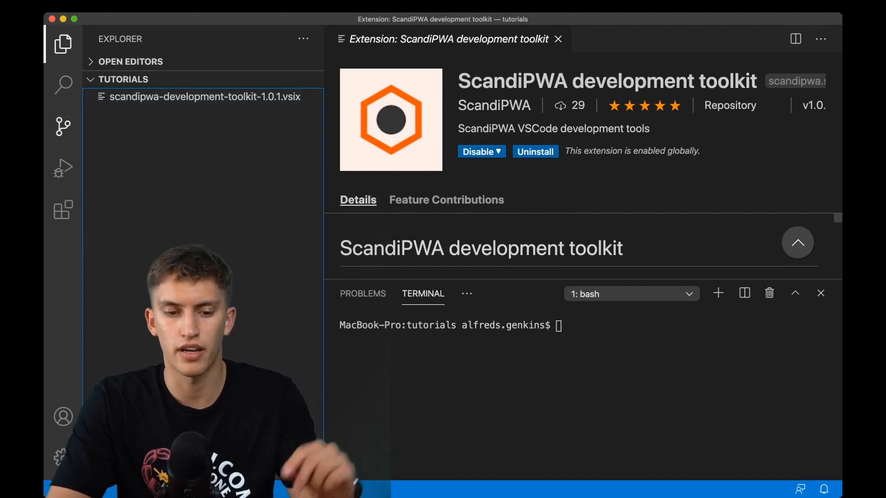
Reopen the Extensions view listing ESLint, ScandiPWA toolkit and Whitespace+ beside the Welcome page
{"action": "left_click", "coordinate": [63, 210]}
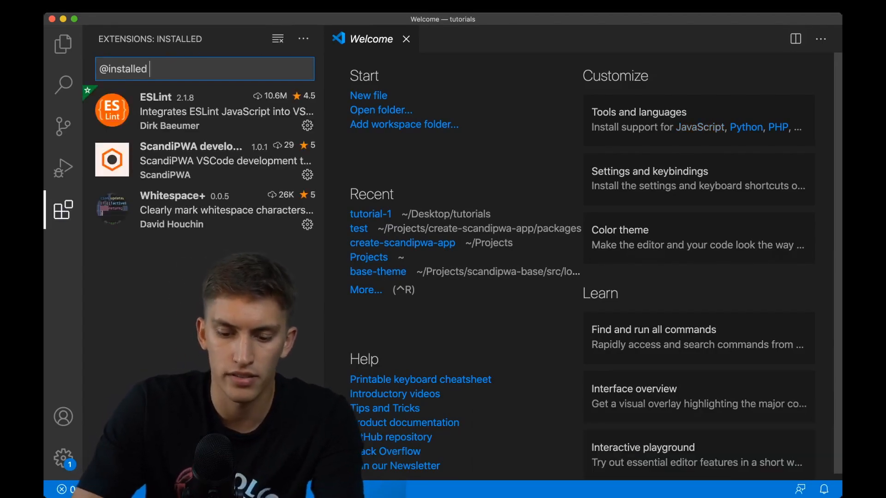
Run node -v in the terminal, which reports Node v10.15.0
{"action": "type", "text": "node"}
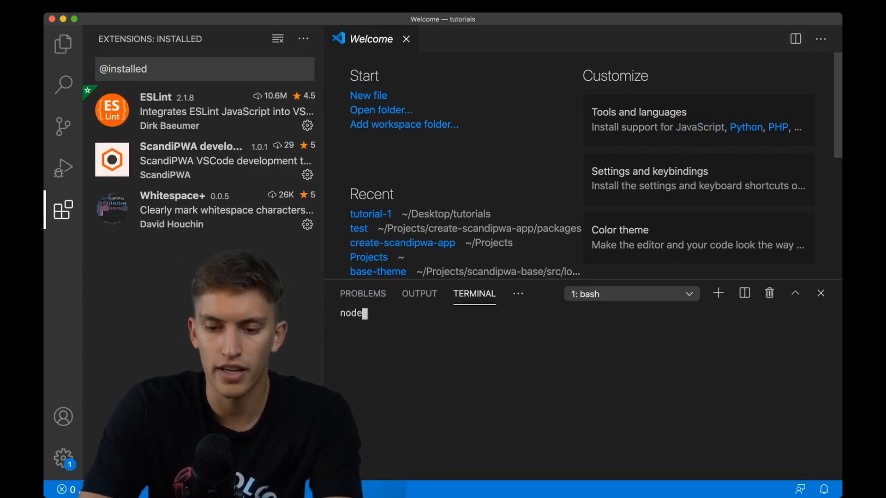
{"action": "type", "text": "-v"}
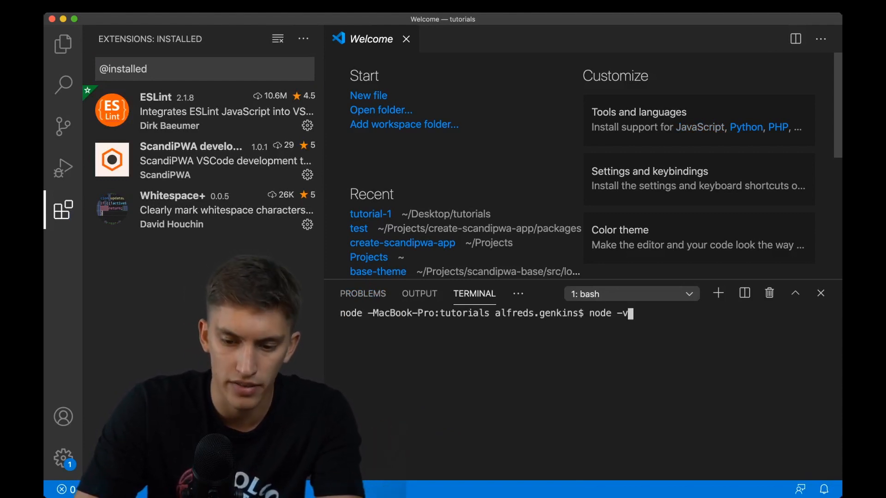
{"action": "key", "text": "Return"}
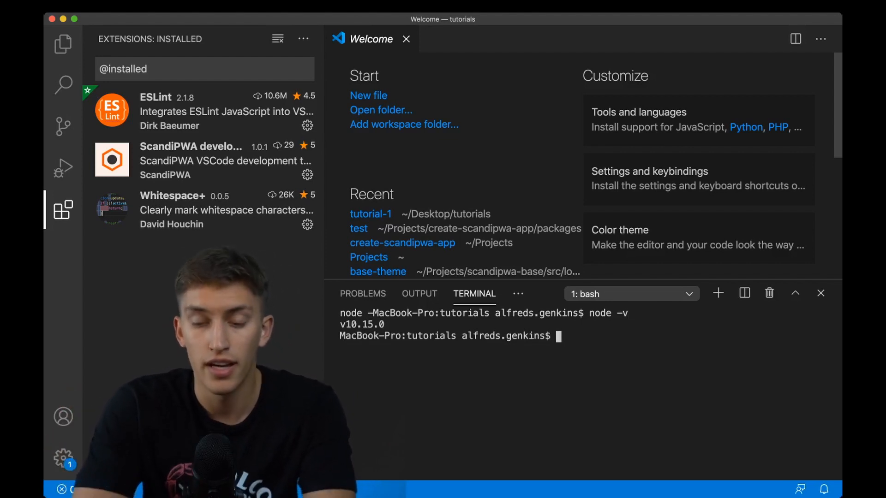
Run yarn -v in the terminal, which reports Yarn 1.22.5
{"action": "type", "text": "yarn -v"}
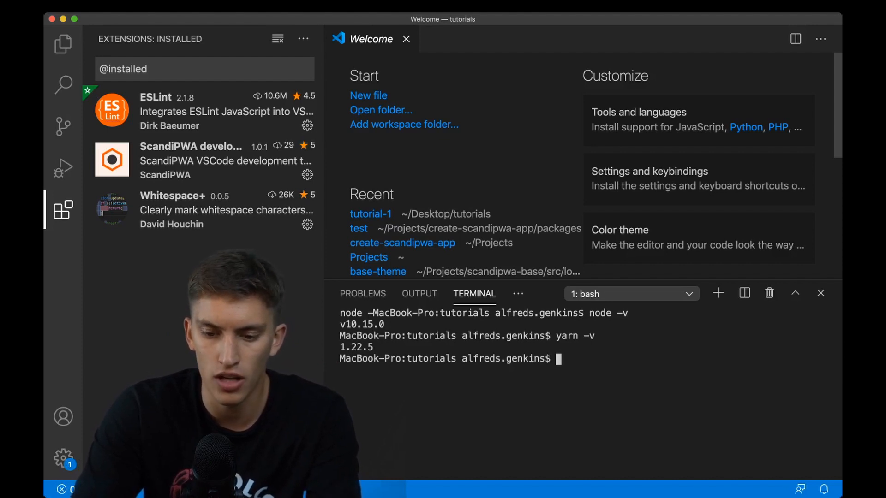
Run npx create-scandipwa-app tutorial-1 and view the new project in the Explorer
{"action": "type", "text": "npx"}
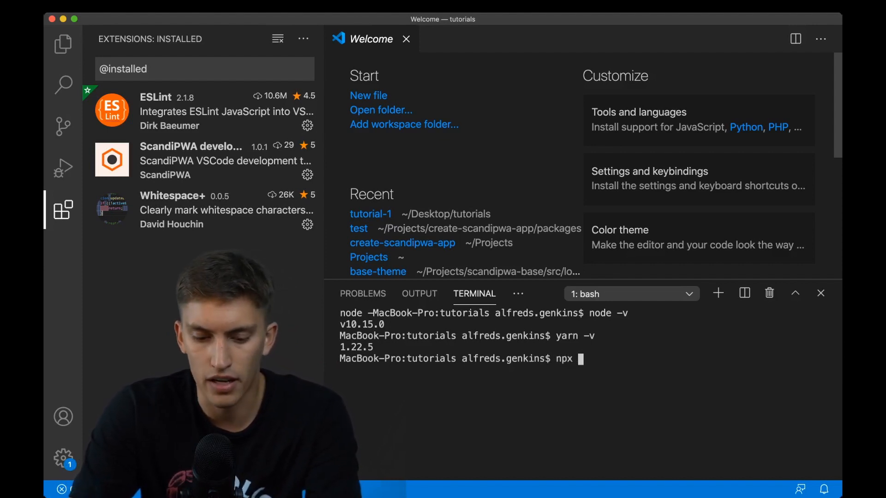
{"action": "type", "text": "create-"}
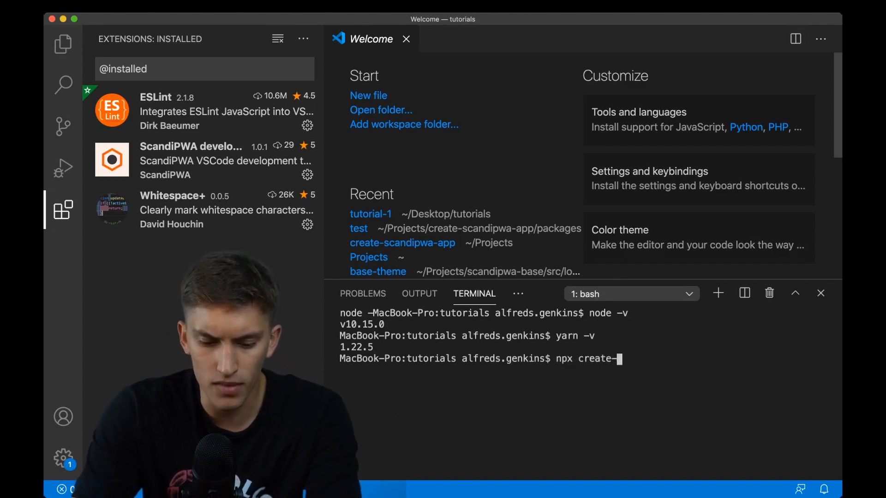
{"action": "type", "text": "scandipw"}
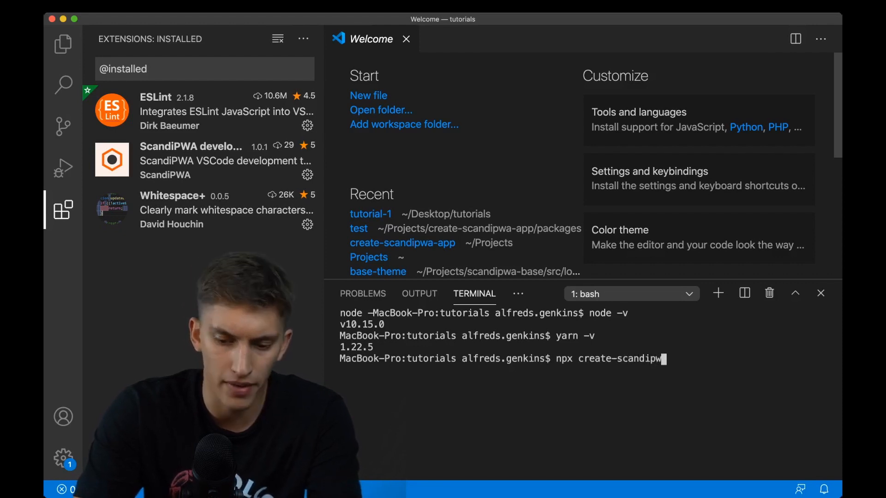
{"action": "type", "text": "a-app"}
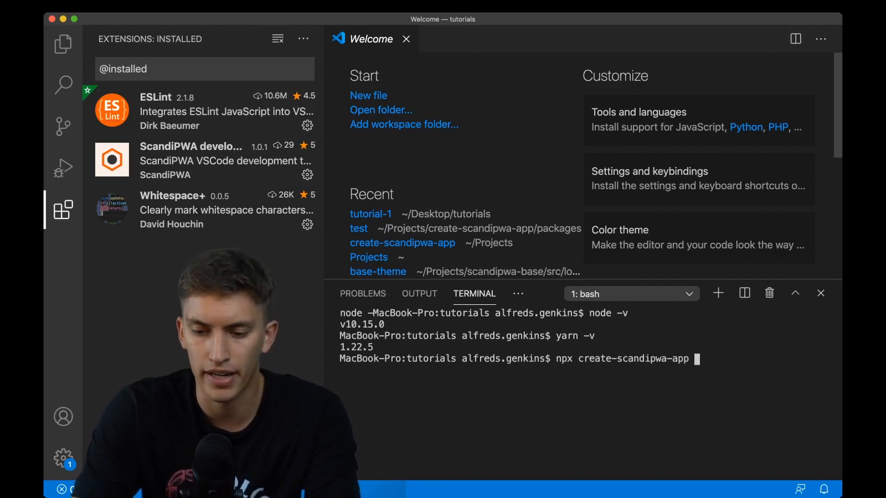
{"action": "type", "text": "t"}
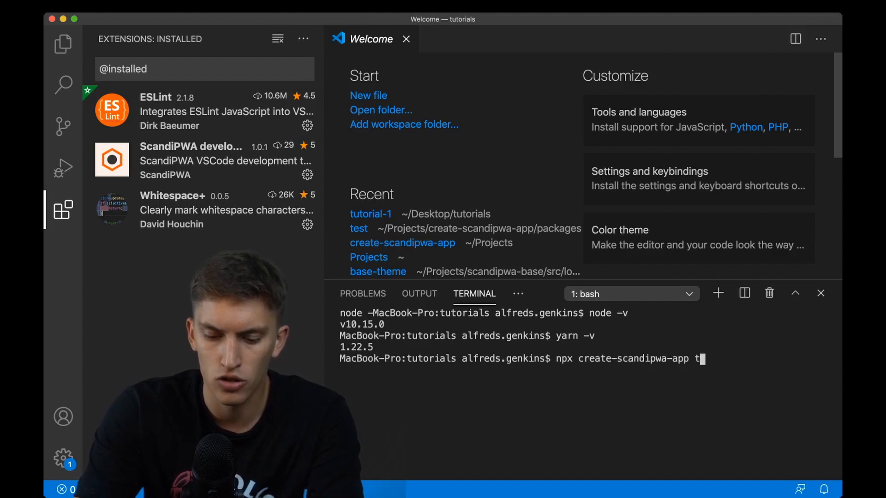
{"action": "type", "text": "utorial-1"}
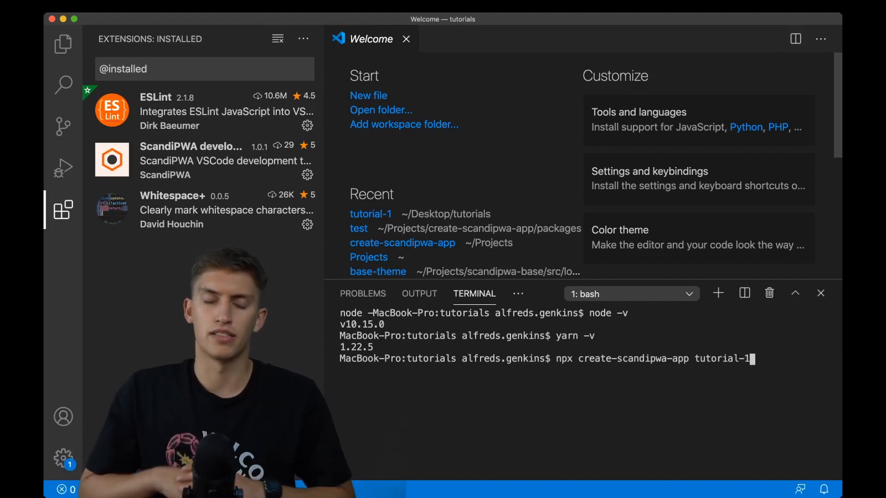
{"action": "key", "text": "Return"}
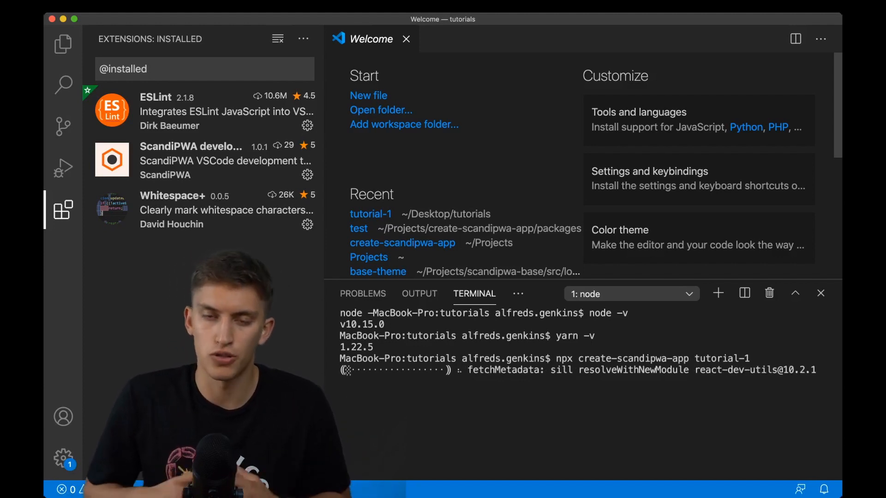
{"action": "left_click", "coordinate": [63, 43]}
{"action": "type", "text": "cd"}
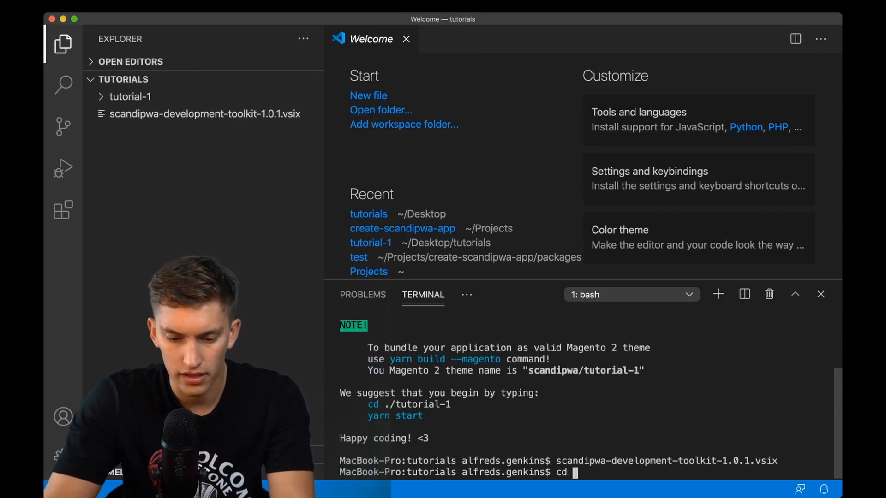
Enter ./tutorial-1/, run yarn start, and hide the terminal panel
{"action": "type", "text": "./tutorial-1/"}
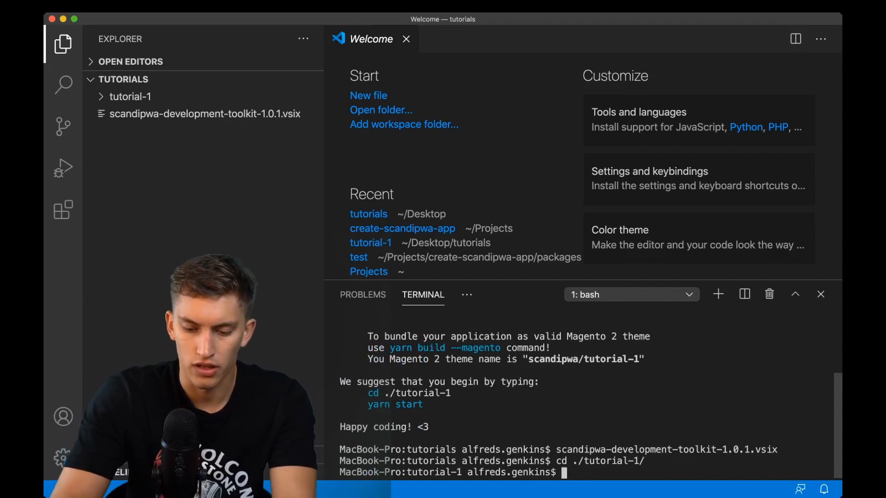
{"action": "type", "text": "yarn sta"}
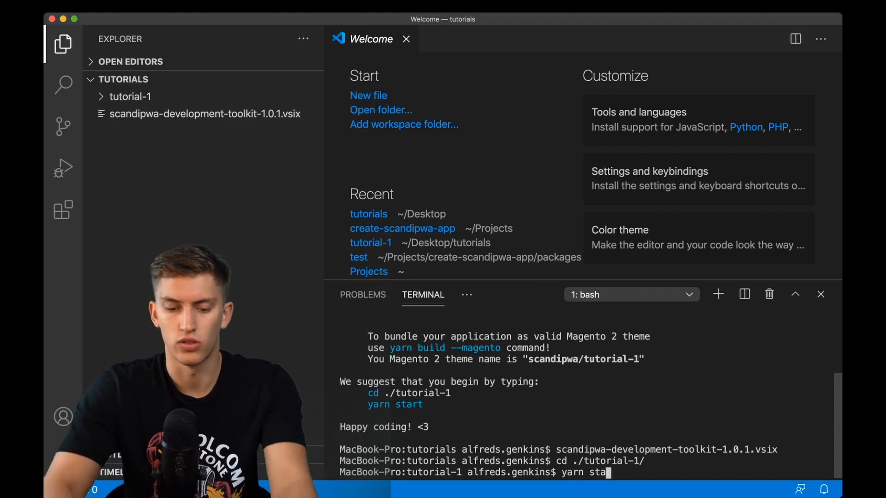
{"action": "key", "text": "Return"}
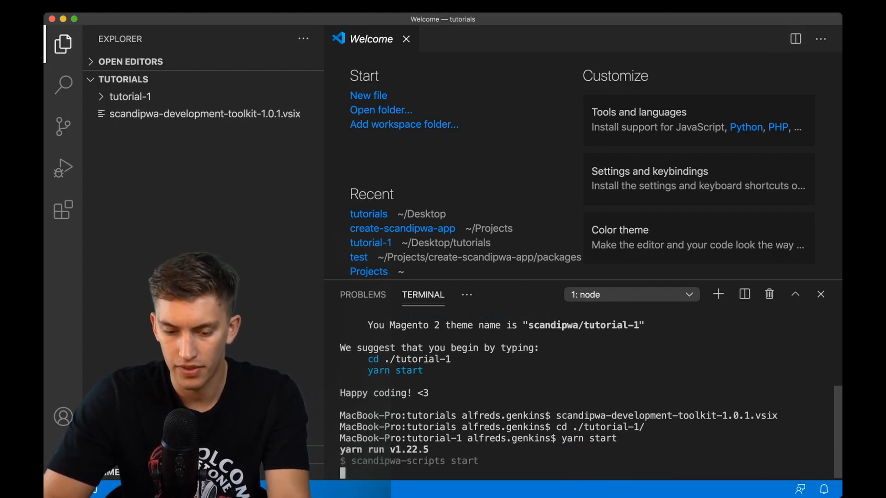
{"action": "left_click", "coordinate": [820, 294]}
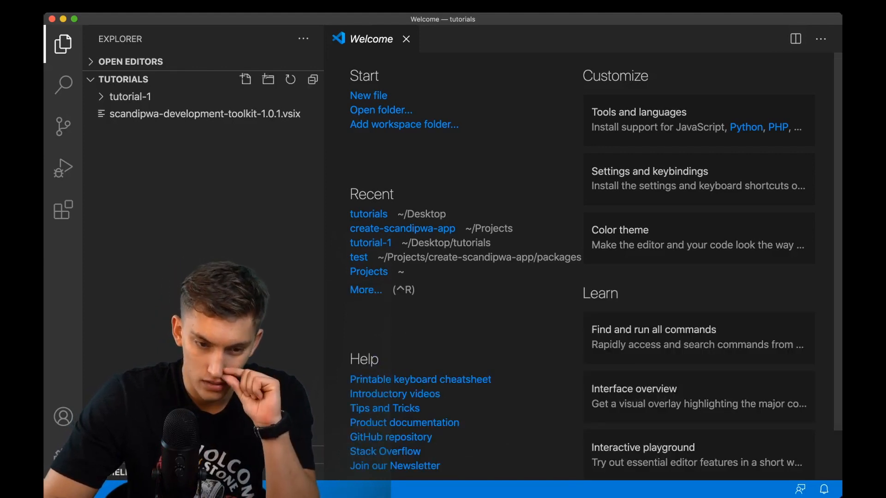
Expand the tutorial-1 folder and its src subfolder to reveal .gitkeep
{"action": "left_click", "coordinate": [130, 97]}
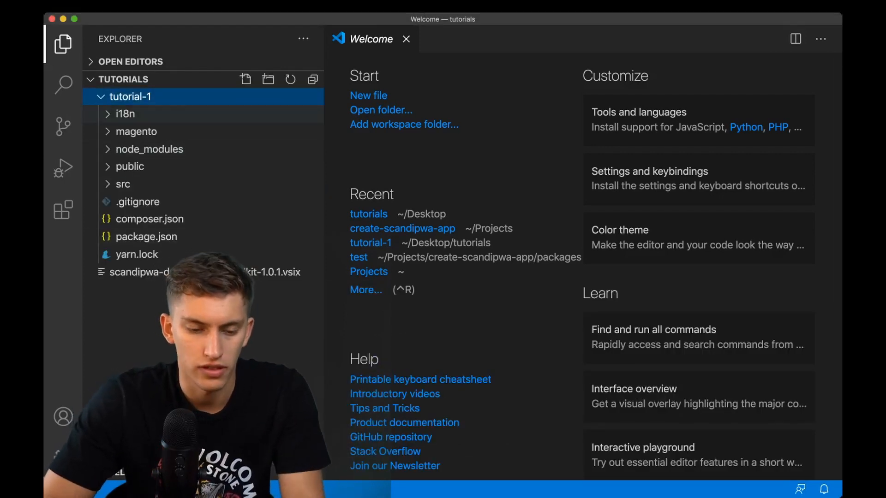
{"action": "left_click", "coordinate": [123, 183]}
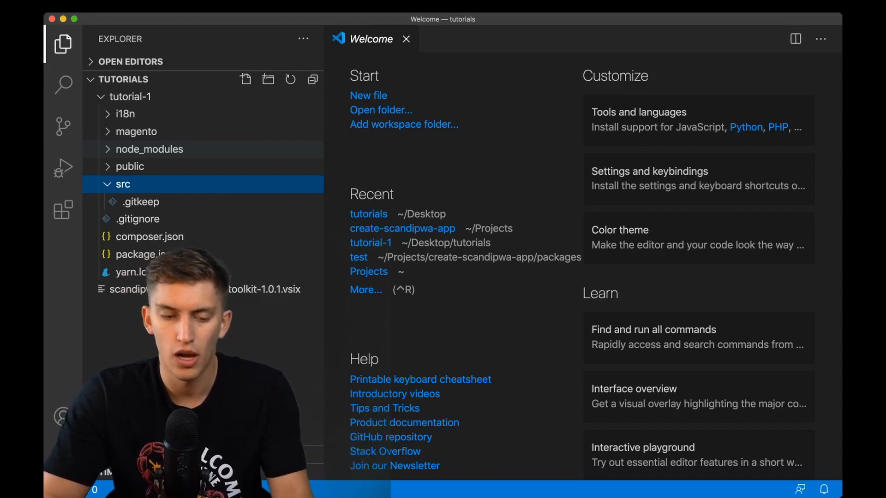
{"action": "left_click", "coordinate": [149, 149]}
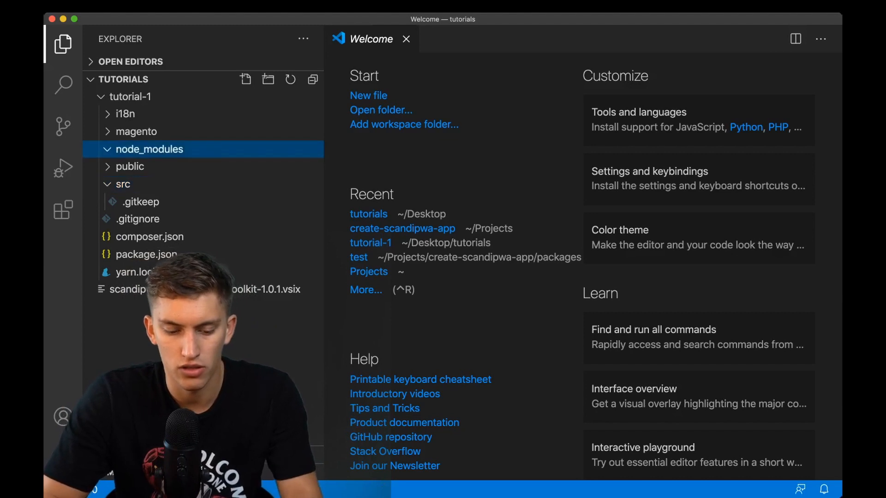
{"action": "left_click", "coordinate": [149, 149]}
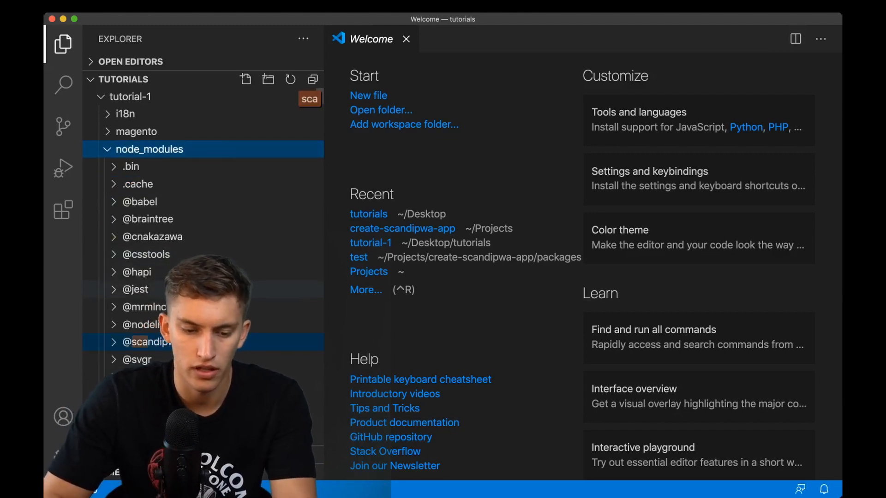
{"action": "left_click", "coordinate": [151, 342]}
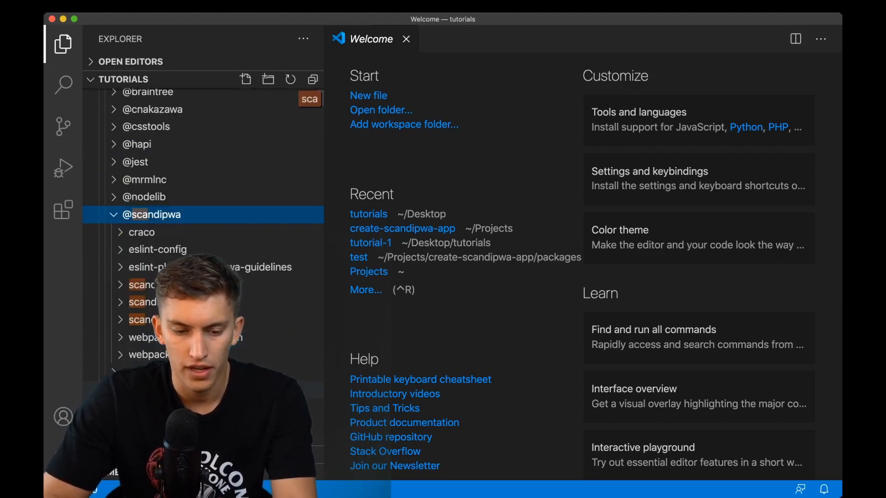
{"action": "left_click", "coordinate": [143, 285]}
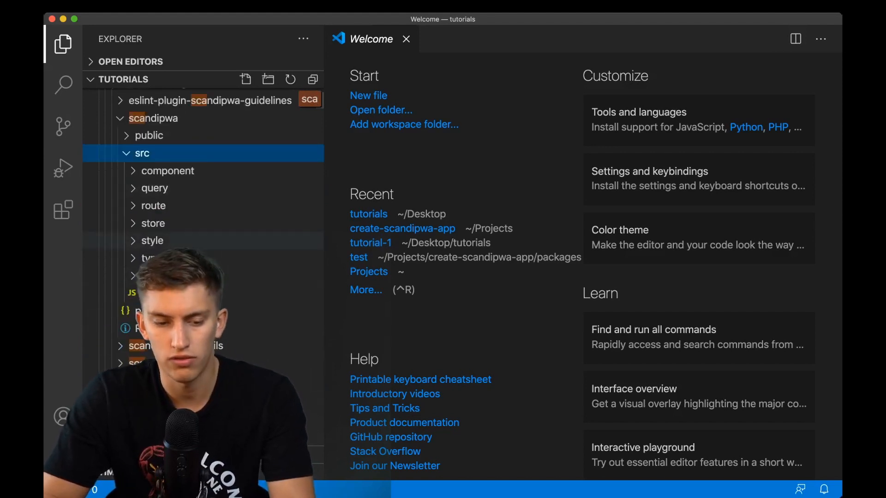
{"action": "left_click", "coordinate": [167, 171]}
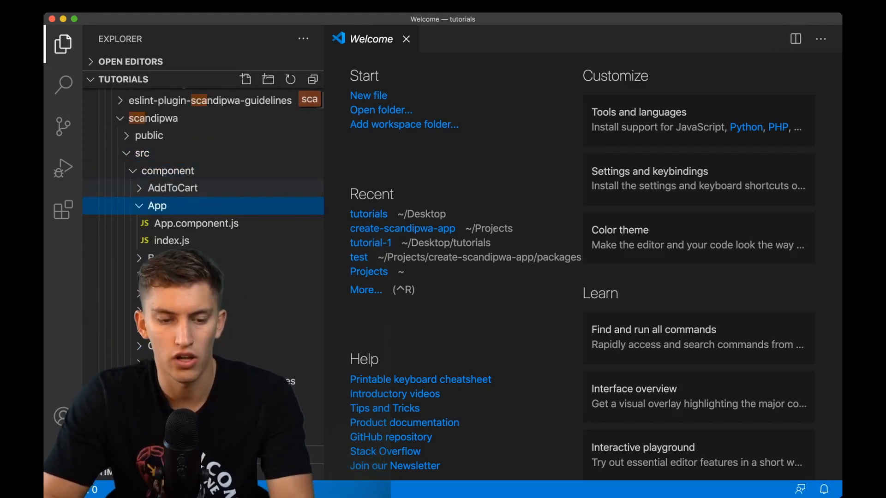
{"action": "left_click", "coordinate": [141, 154]}
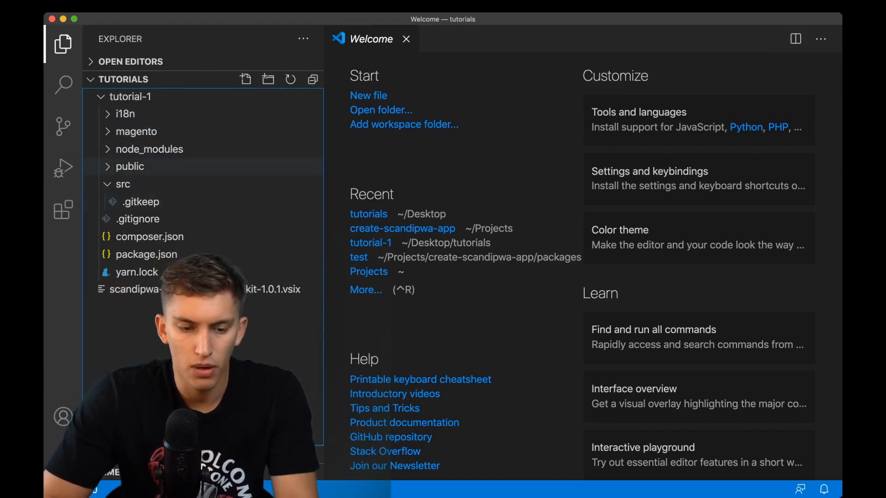
Expand public/i18n and open en_US.json, showing English strings mapped to null
{"action": "left_click", "coordinate": [130, 166]}
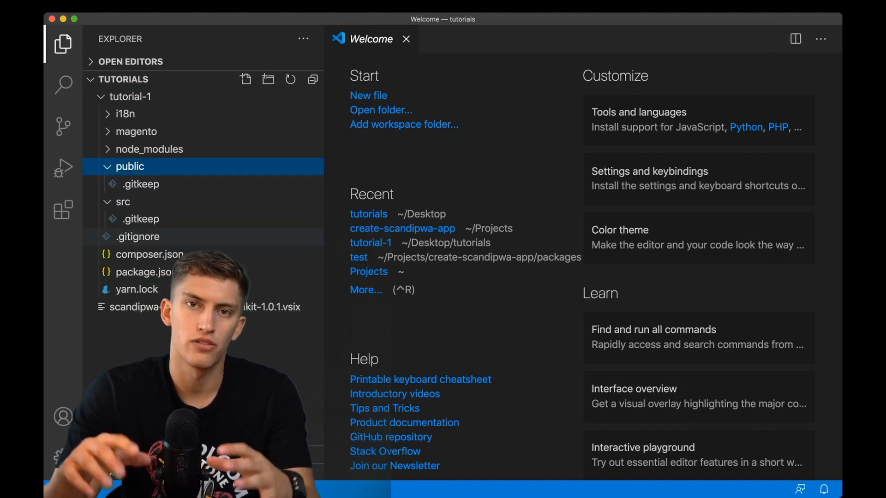
{"action": "left_click", "coordinate": [125, 114]}
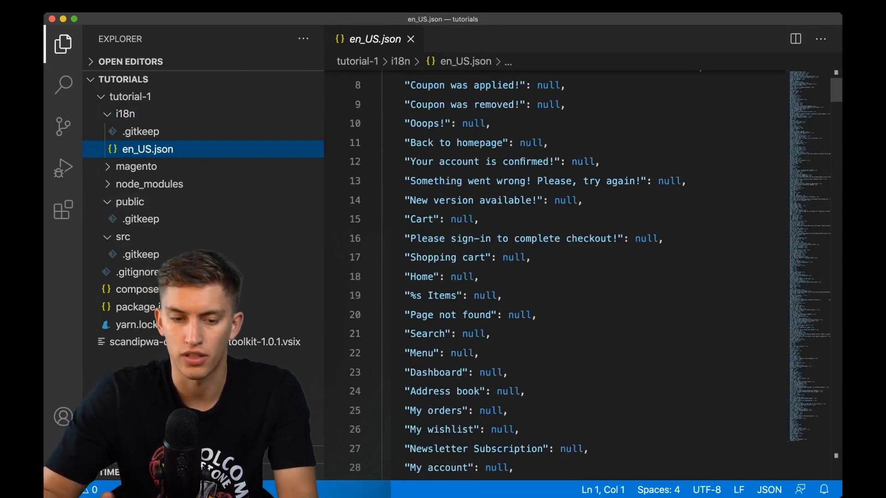
Show package.json with its dependencies and the 'scandipwa-scripts build' script highlighted
{"action": "scroll", "scroll_direction": "down", "scroll_amount": 3}
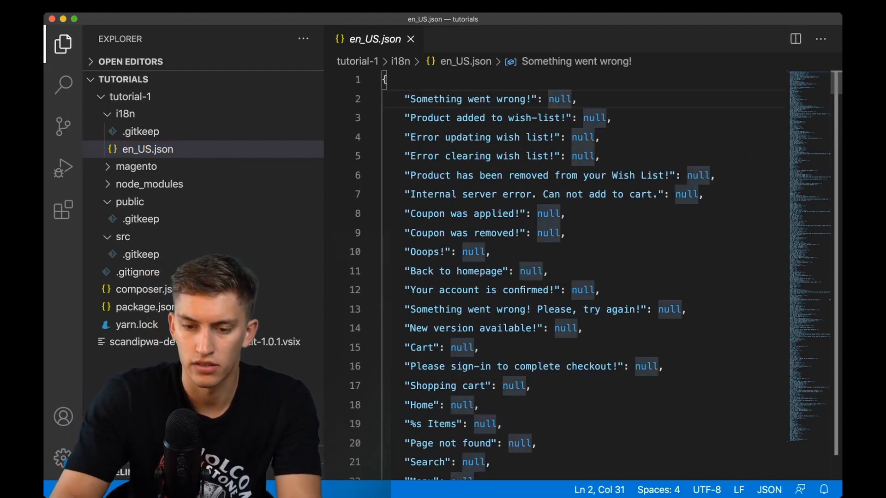
{"action": "type", "text": "asdhasjd"}
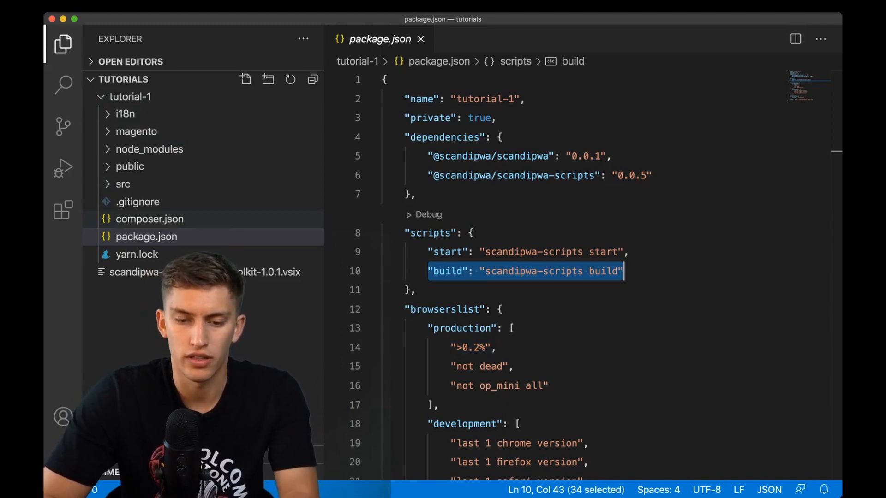
View composer.json, then expand magento/etc to reveal view.xml, registration.php and theme.xml
{"action": "left_click", "coordinate": [149, 218]}
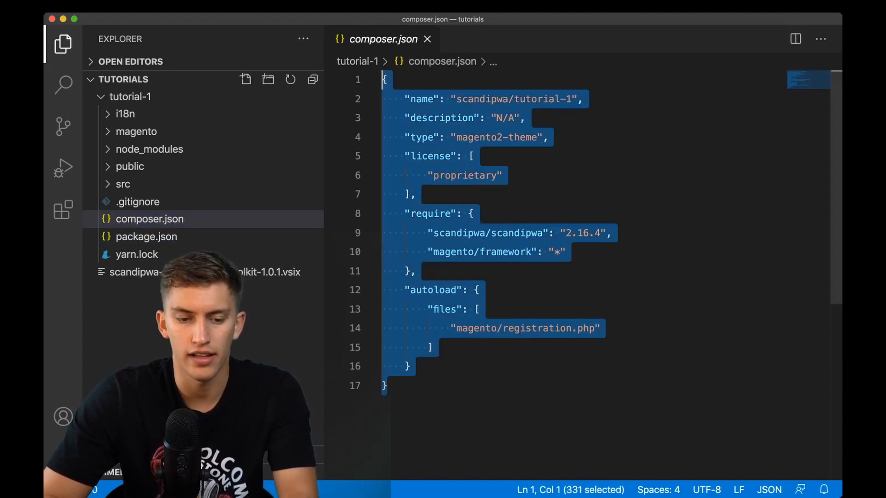
{"action": "left_click", "coordinate": [136, 131]}
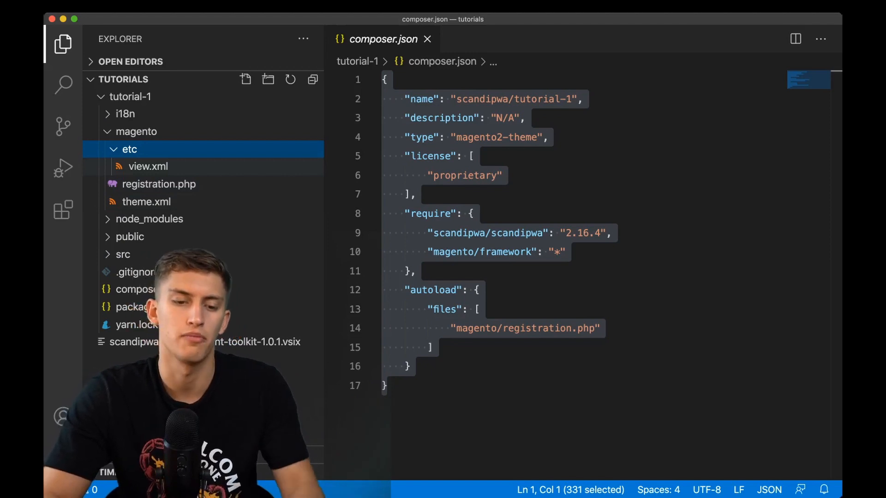
{"action": "left_click", "coordinate": [428, 39]}
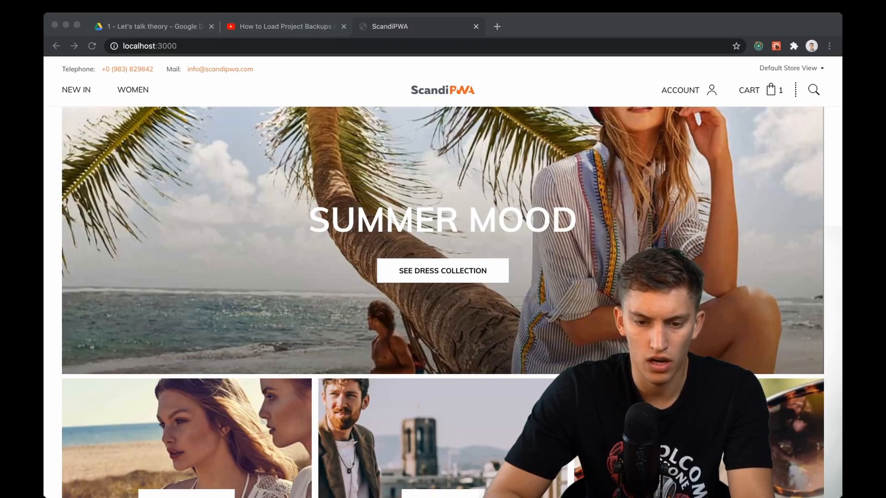
Go to the Women category and open the black 81 Hours Cashmere Pullover
{"action": "scroll", "scroll_direction": "down", "scroll_amount": 3}
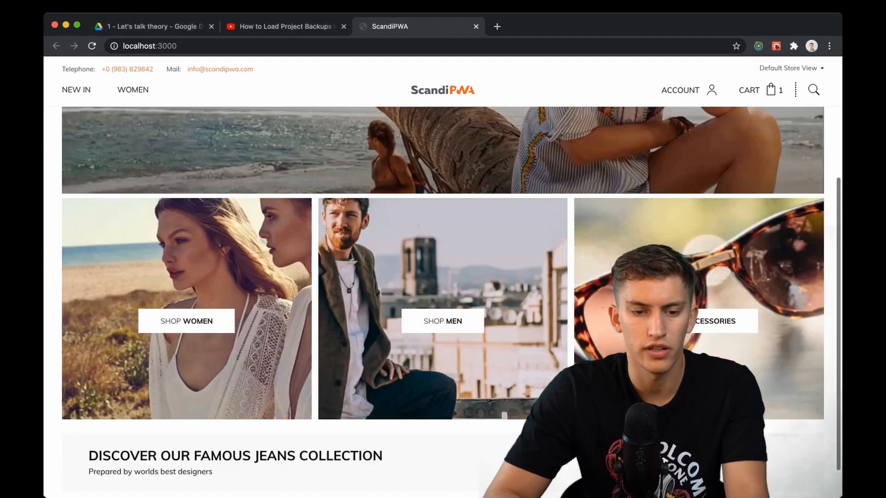
{"action": "left_click", "coordinate": [133, 90]}
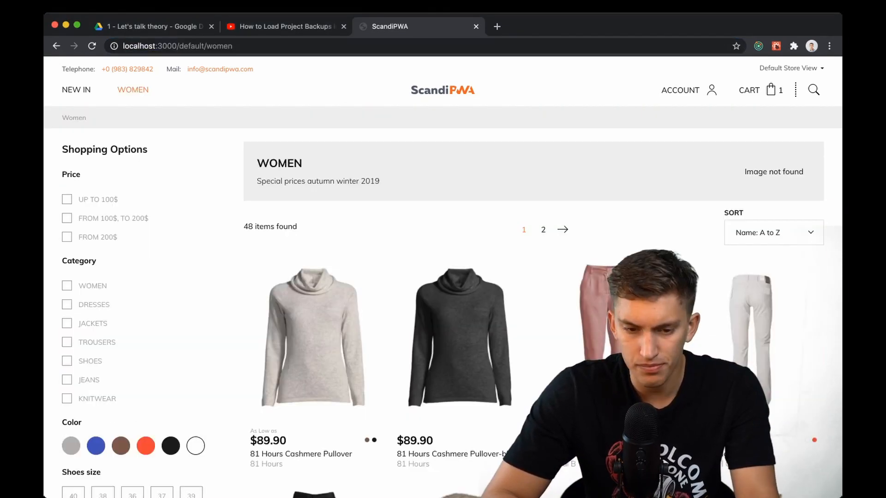
{"action": "left_click", "coordinate": [460, 339]}
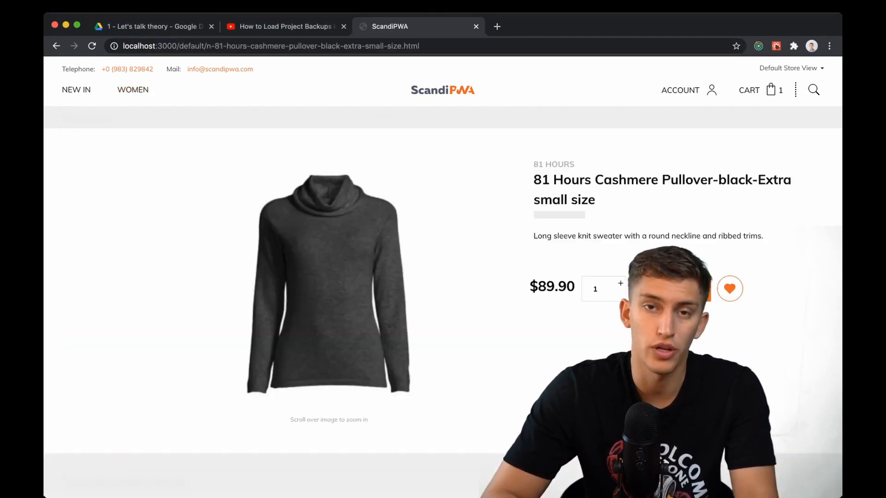